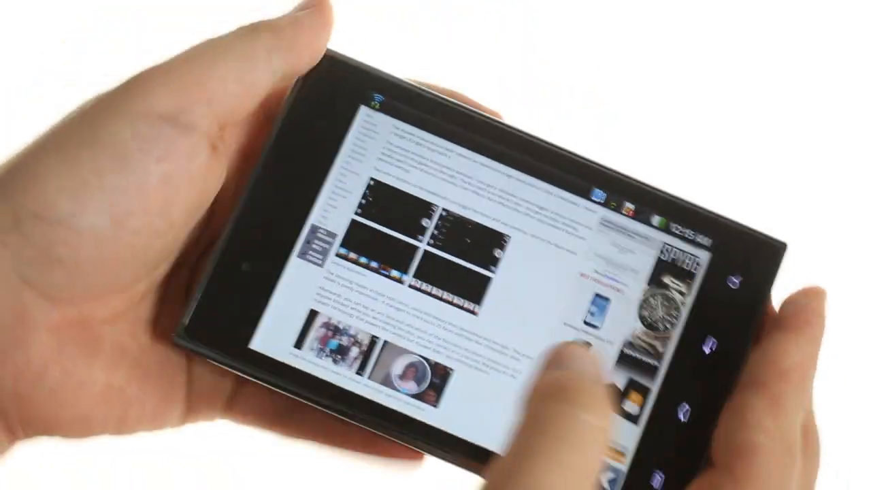
# Scroll down the illustrated web article before leaving the browser.
pyautogui.scroll(-3)
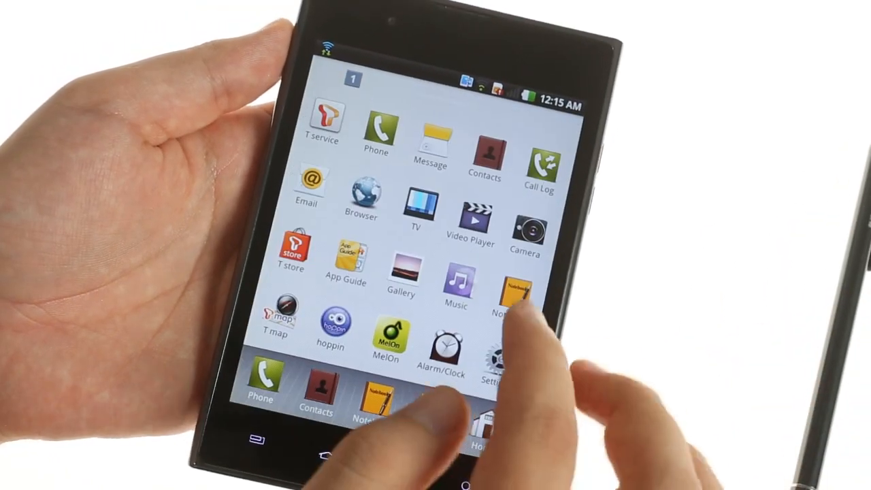
# Page through app drawer pages 2 and 3 and open the NFC LG Tag+ app.
pyautogui.hscroll(-3)
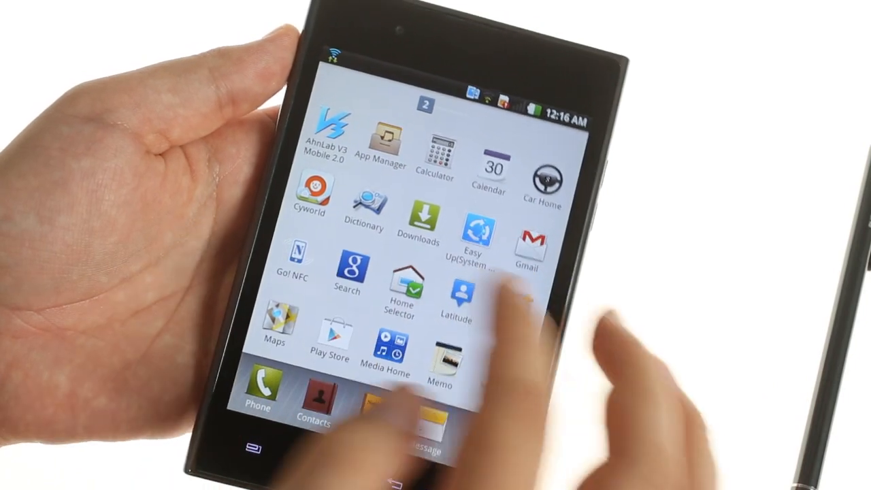
pyautogui.hscroll(-3)
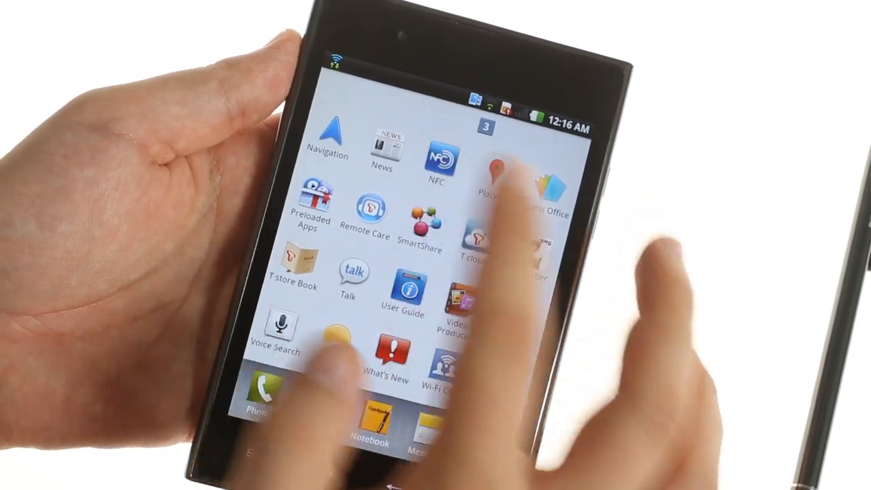
pyautogui.click(438, 161)
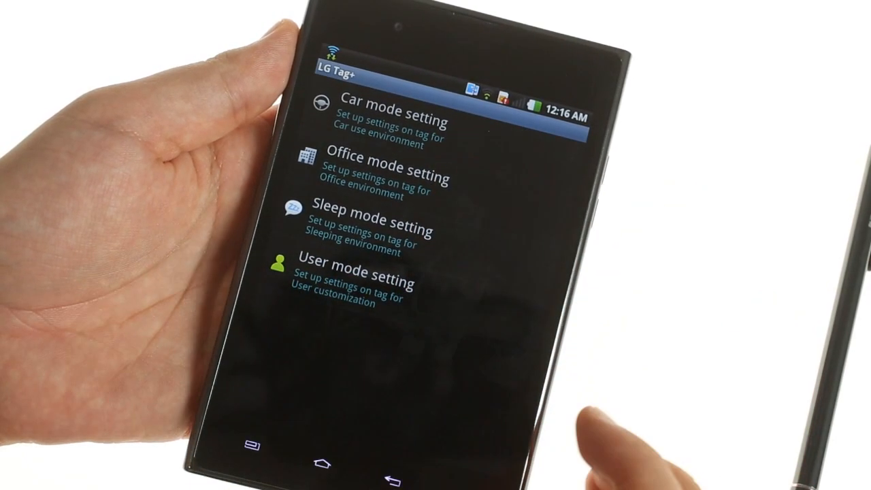
# Enter LG Tag+ mode settings and bring up the Contacts list.
pyautogui.click(381, 112)
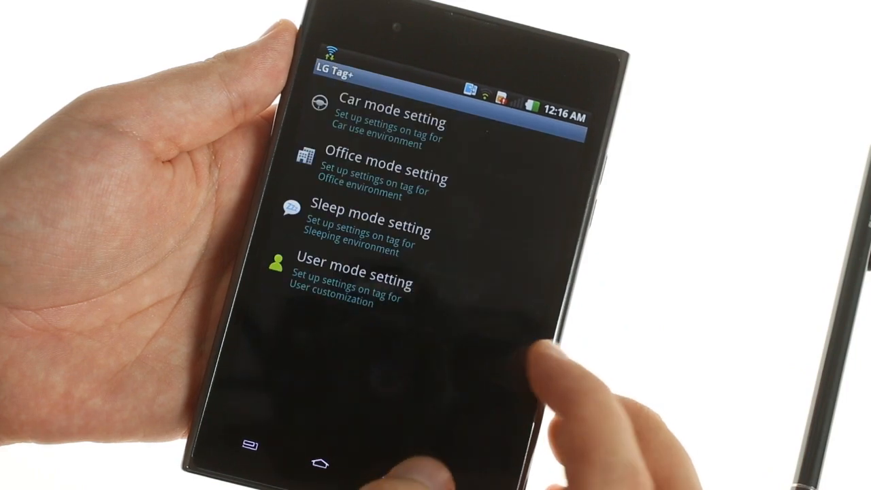
pyautogui.click(354, 272)
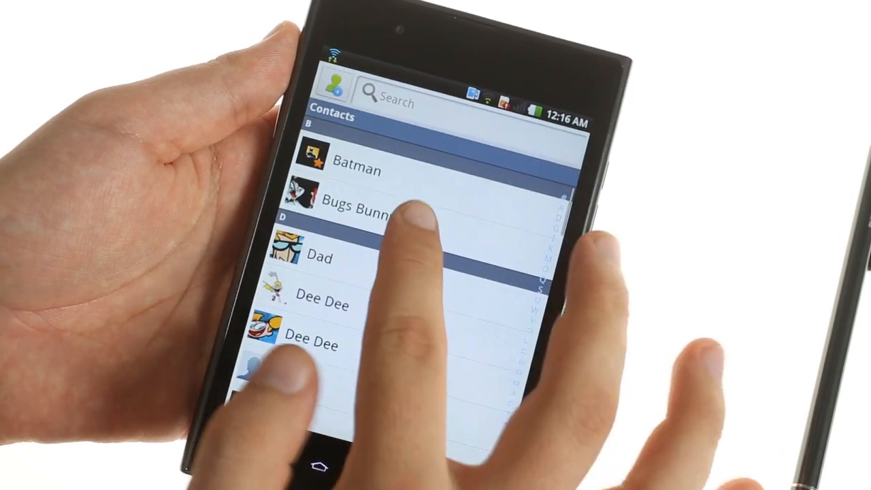
# Review the New tag sharing options list (Contact, URL, Text).
pyautogui.click(360, 204)
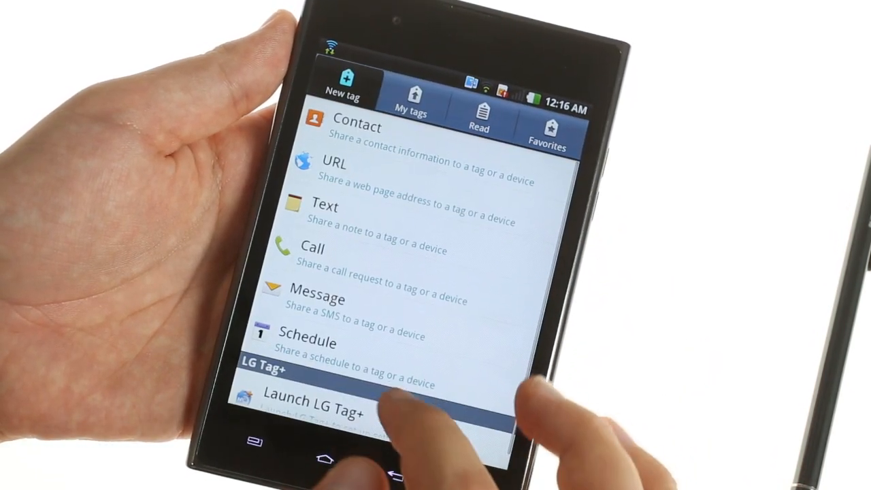
pyautogui.scroll(-3)
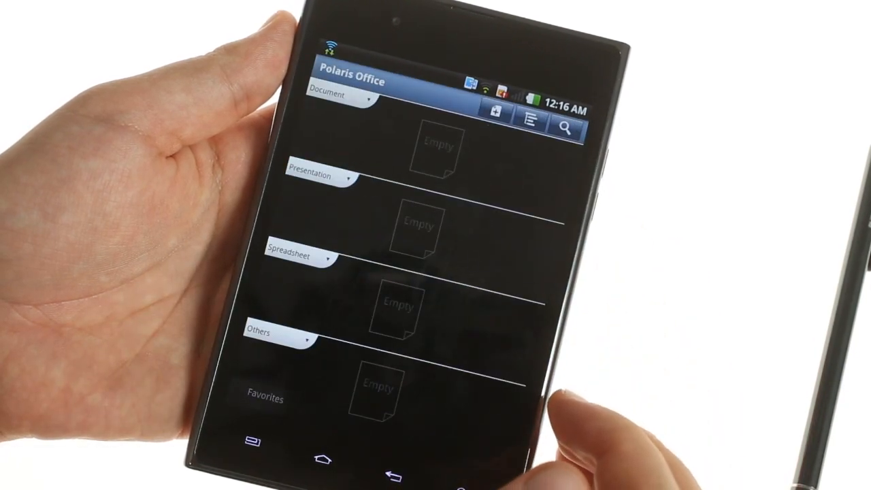
# Return to app drawer page 4 and open the phone's Settings.
pyautogui.click(495, 111)
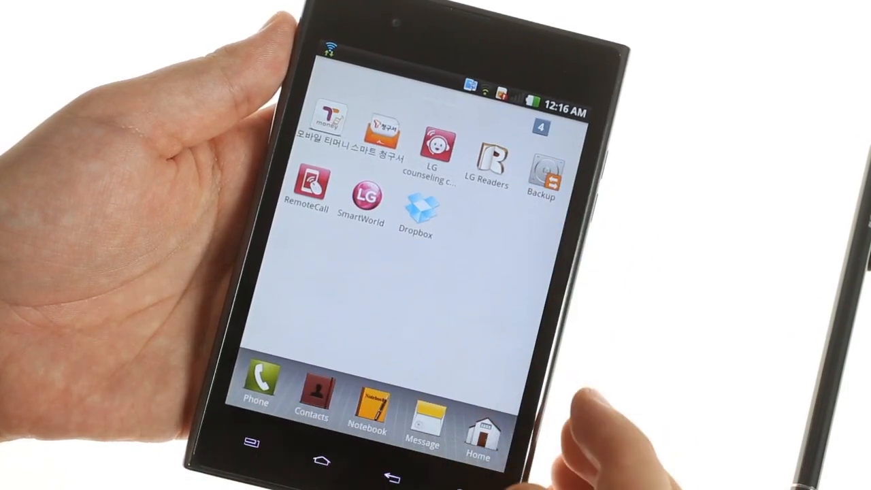
pyautogui.click(541, 170)
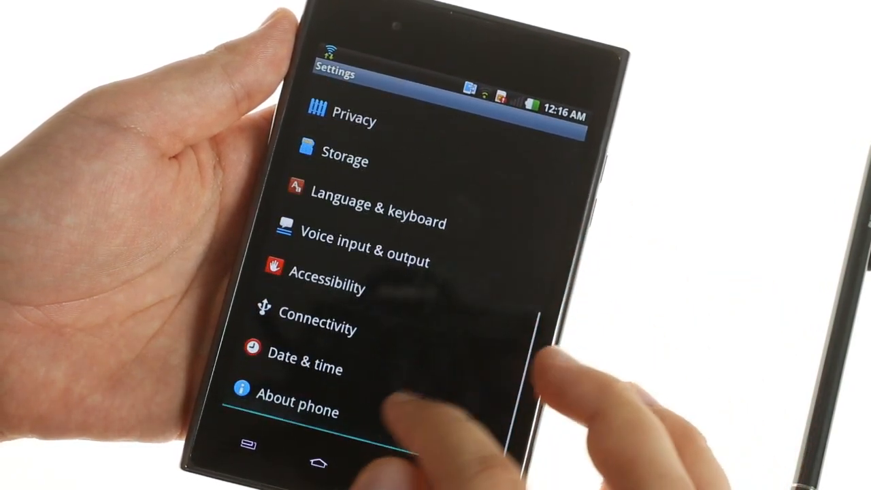
# Open About phone and its Software information showing Android 2.3.6, build GRK39F.
pyautogui.click(297, 410)
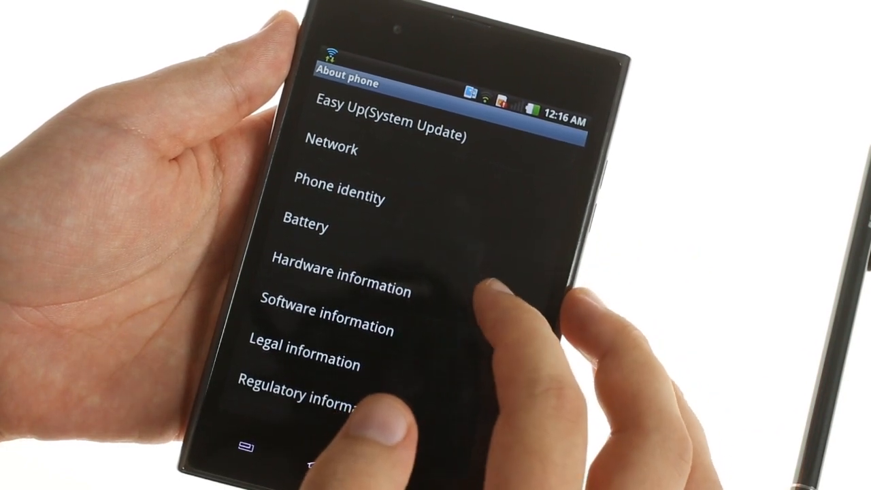
pyautogui.click(322, 318)
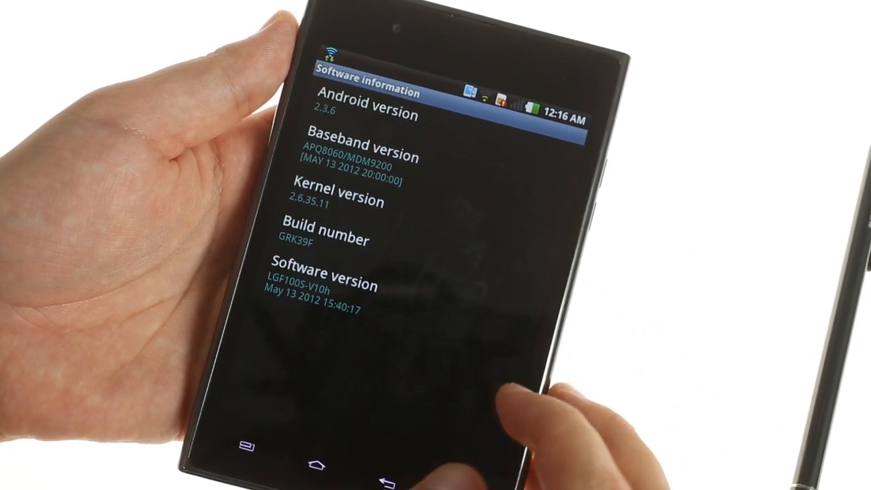